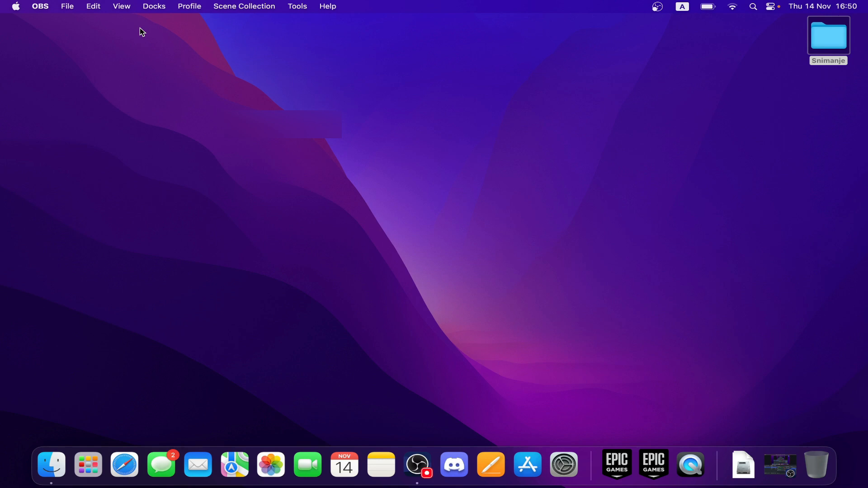
mouse_move(155, 87)
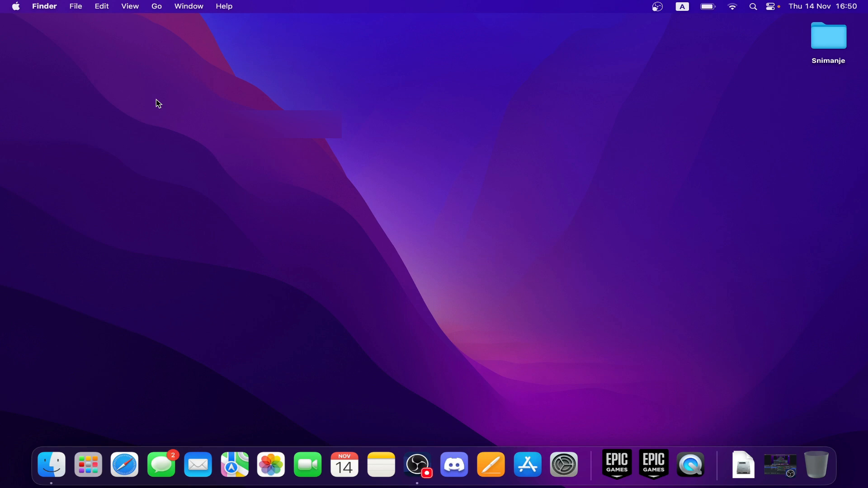
mouse_move(69, 28)
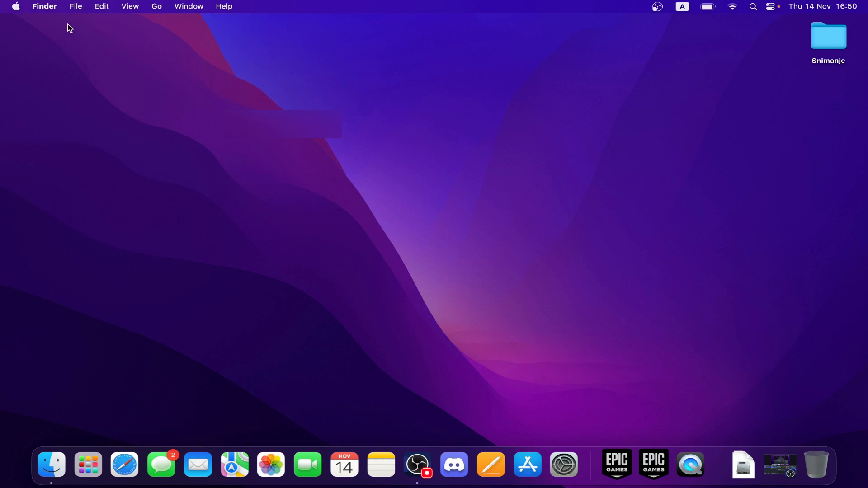
mouse_move(136, 32)
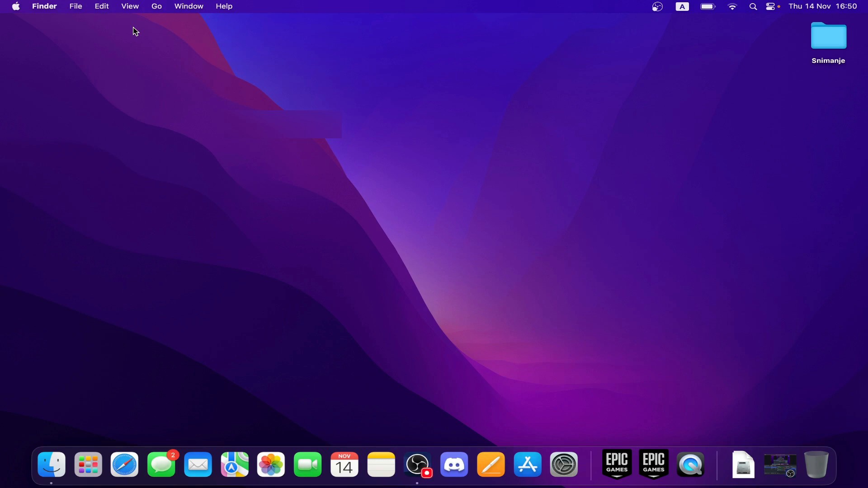
mouse_move(167, 54)
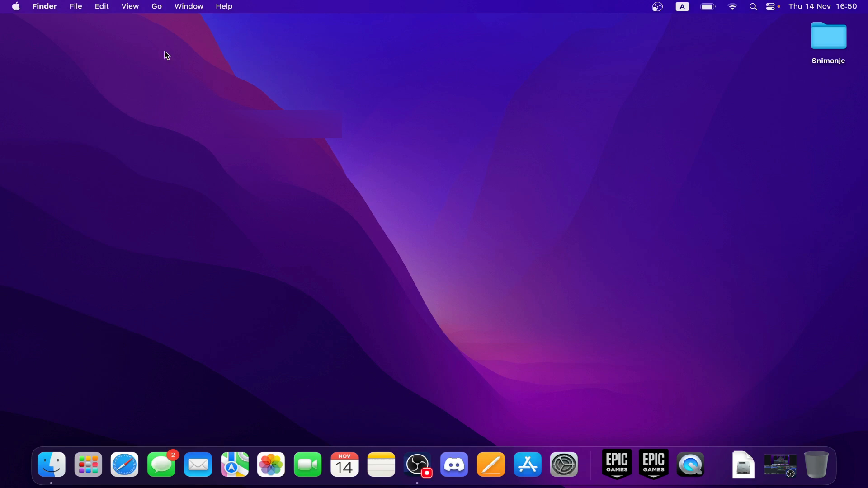
mouse_move(769, 72)
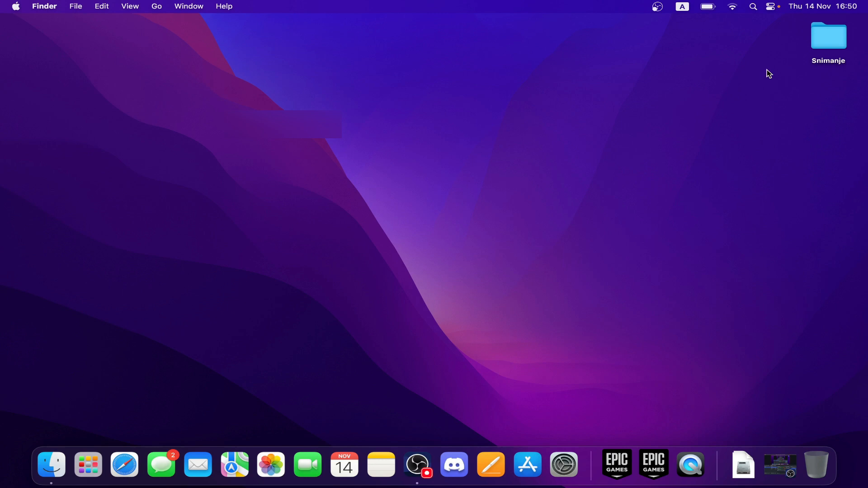
mouse_move(509, 227)
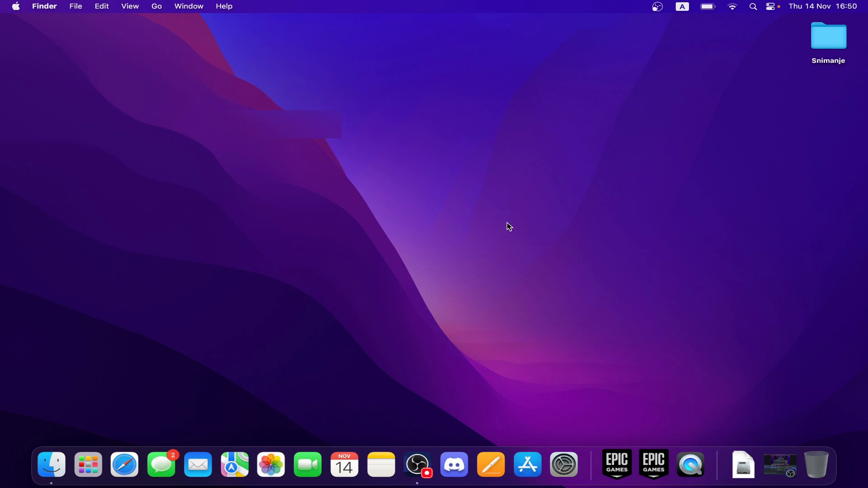